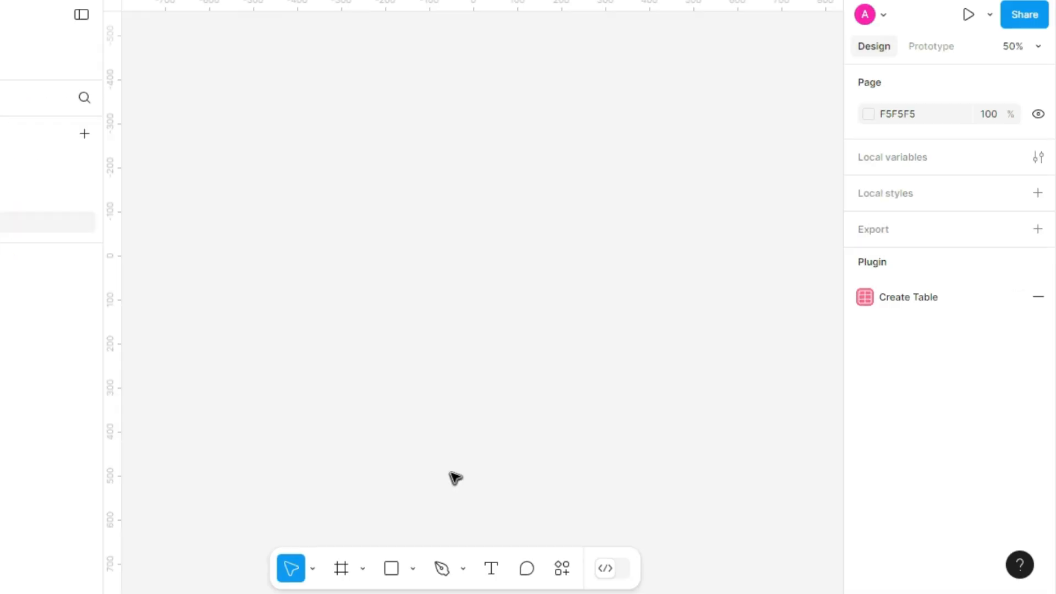
{"action": "mouse_move", "coordinate": [560, 569]}
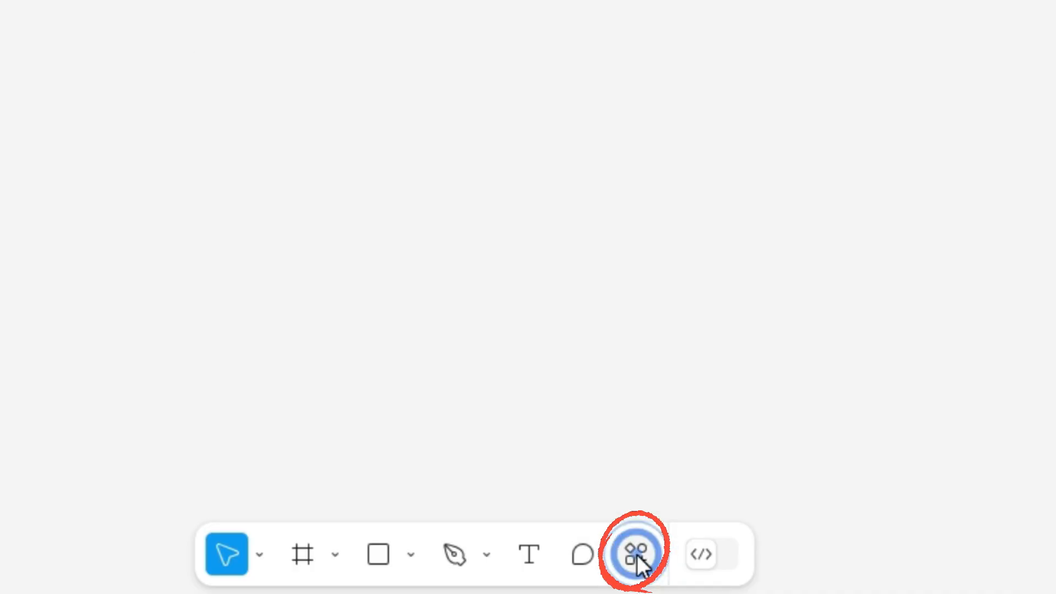
- Search Actions for 'table creator' and show the Table Creator plugin's commands
{"action": "left_click", "coordinate": [634, 554]}
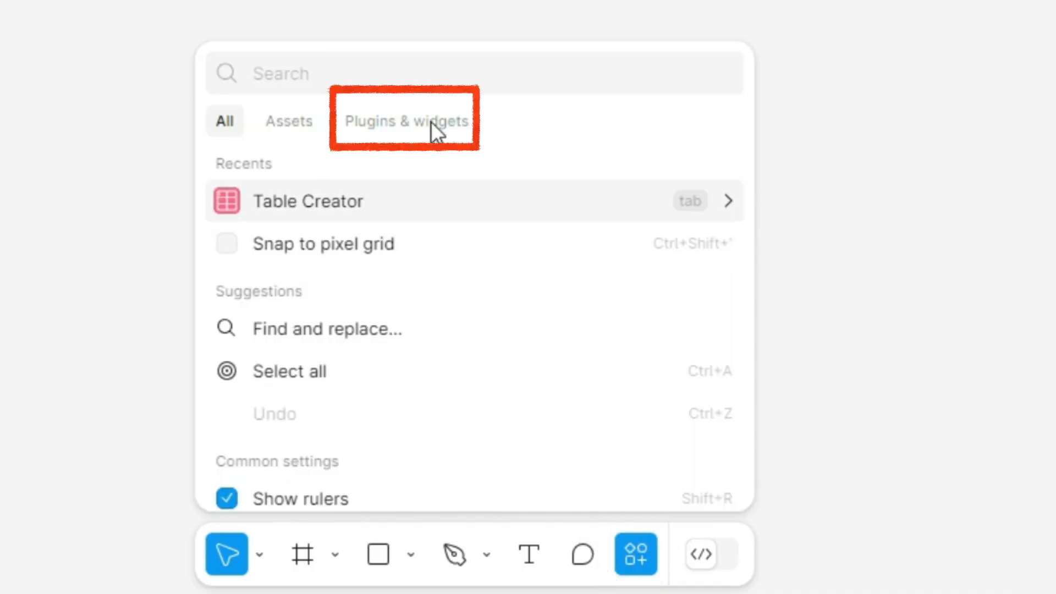
{"action": "type", "text": "table creator"}
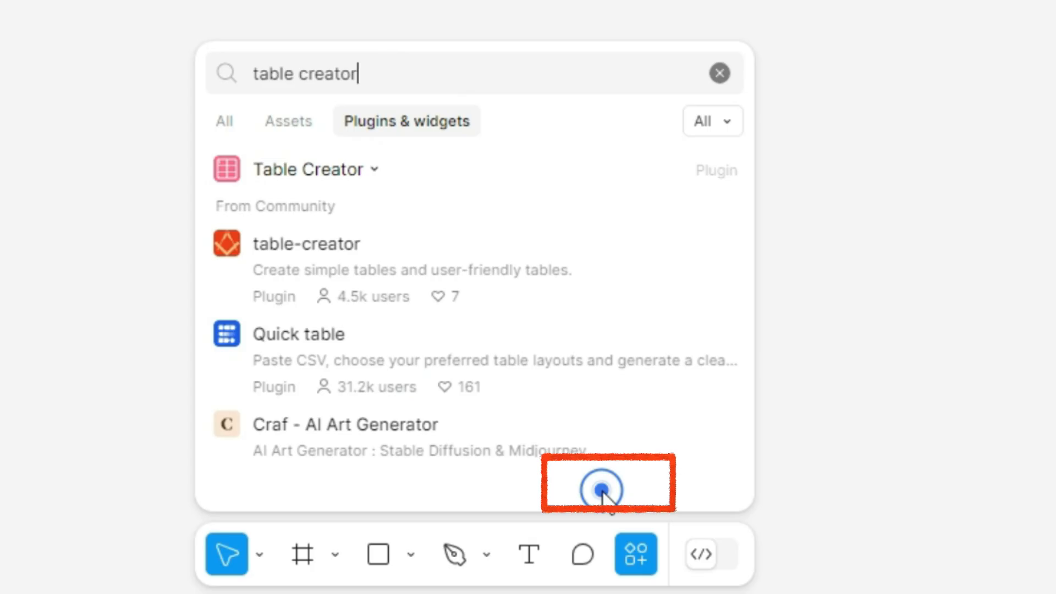
{"action": "left_click", "coordinate": [224, 120]}
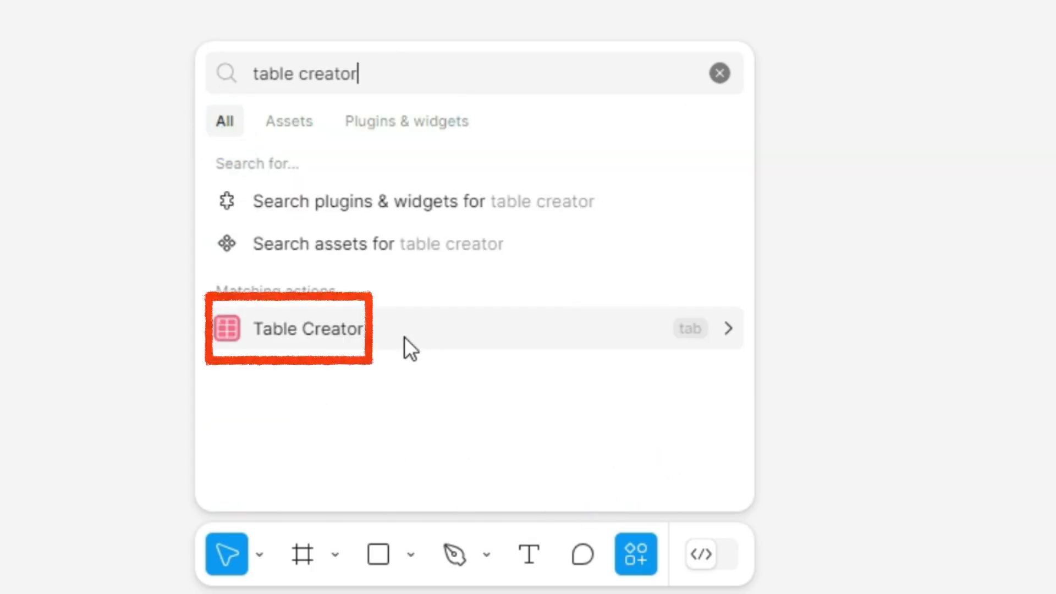
{"action": "left_click", "coordinate": [308, 329]}
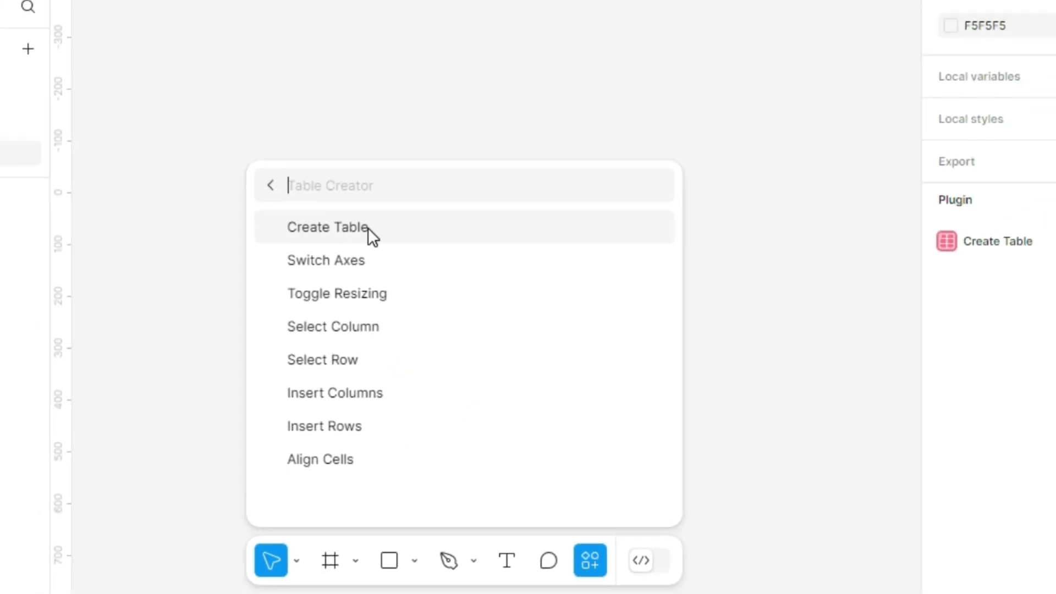
- Create a new template with vertical cell alignment and generate a 4×4 table with header
{"action": "left_click", "coordinate": [327, 227]}
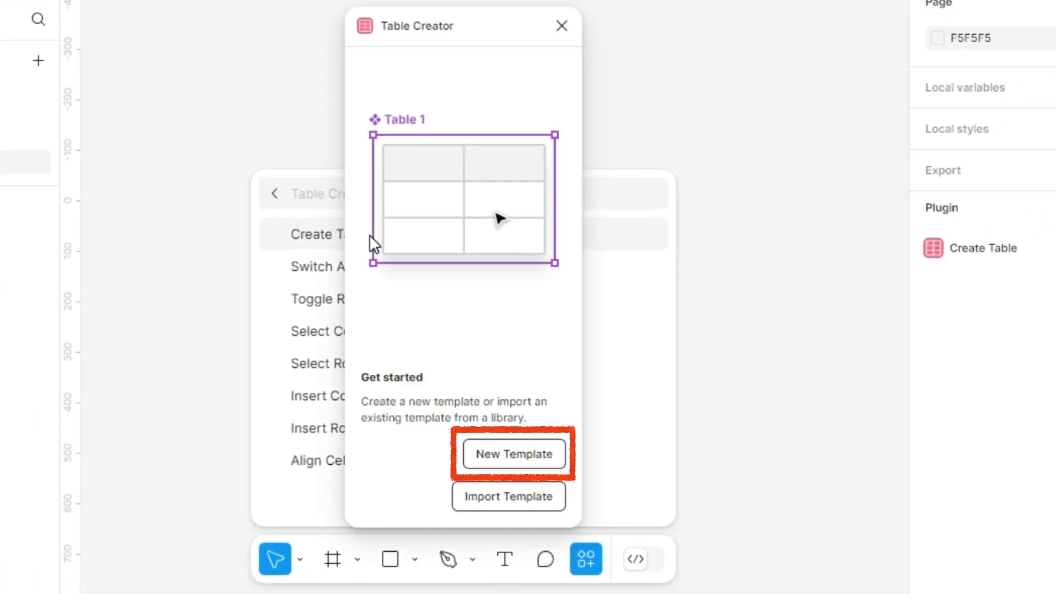
{"action": "left_click", "coordinate": [514, 454]}
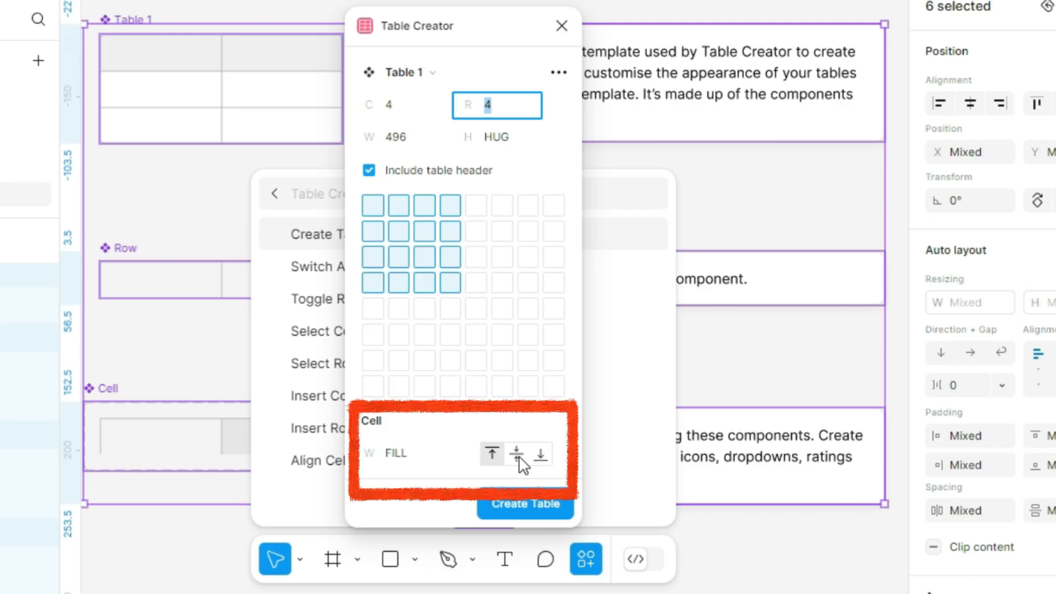
{"action": "left_click", "coordinate": [491, 453]}
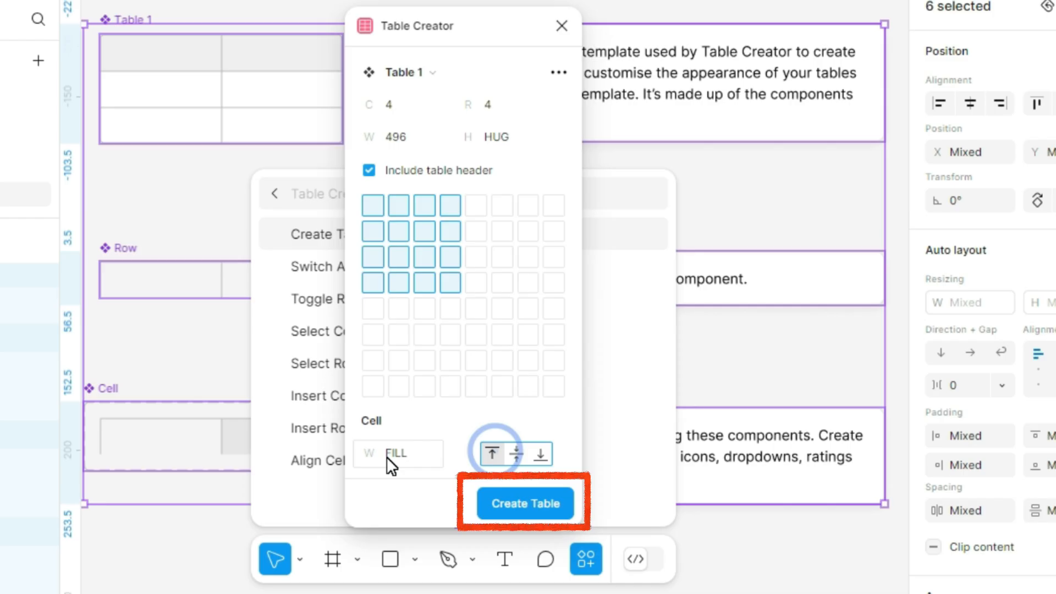
{"action": "mouse_move", "coordinate": [547, 465]}
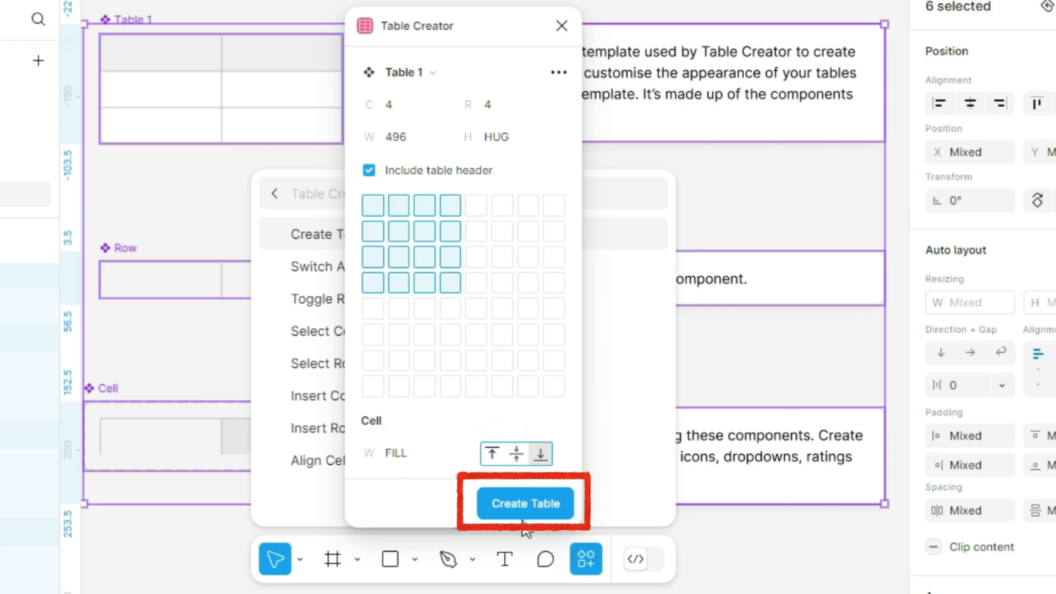
{"action": "left_click", "coordinate": [525, 503]}
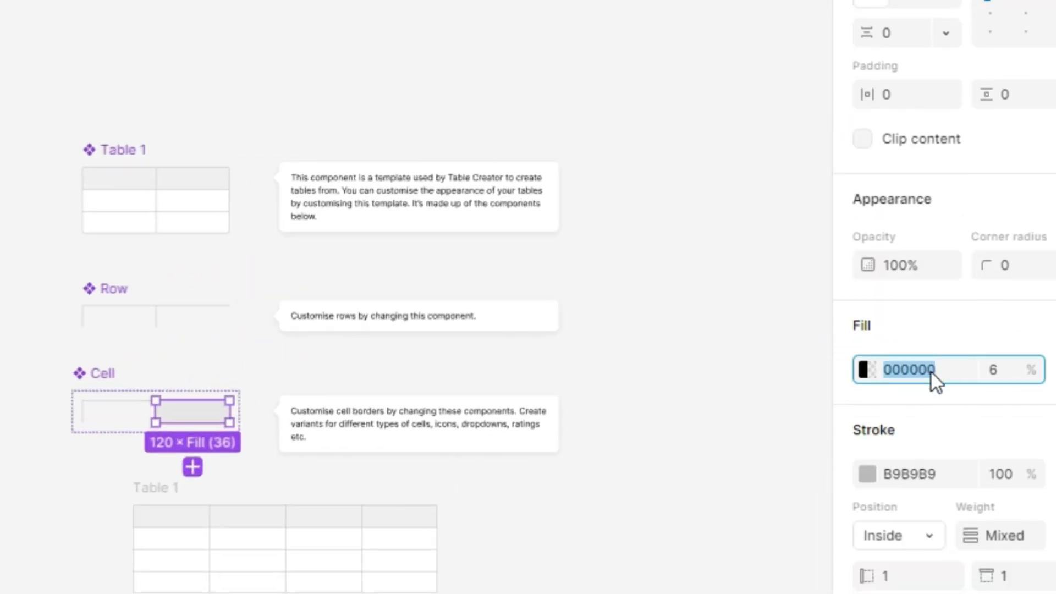
- Fill the header cell with red FF0C0C and increase its opacity
{"action": "left_click", "coordinate": [867, 370]}
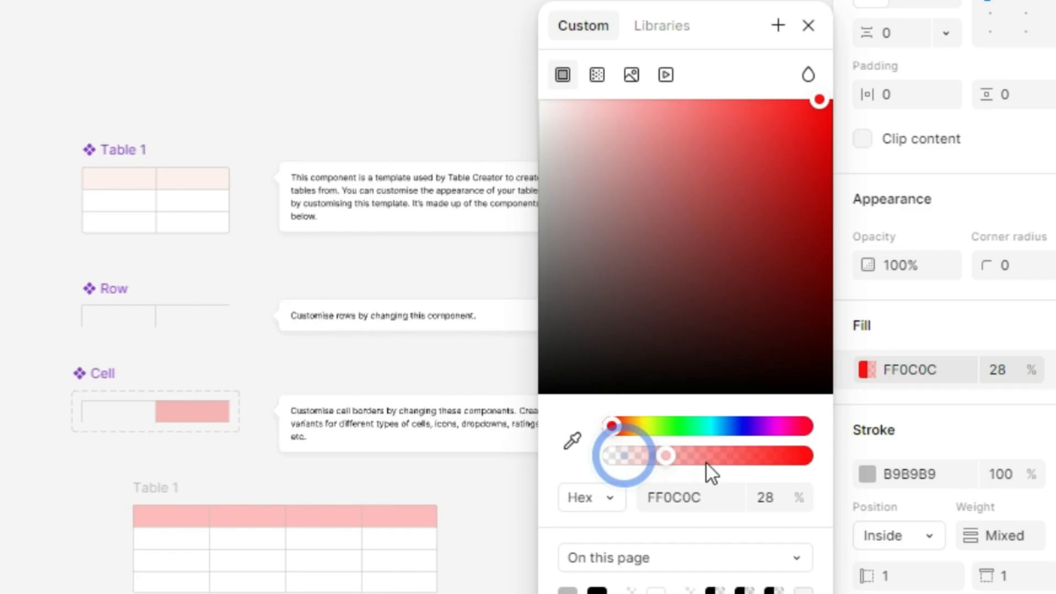
{"action": "left_click_drag", "start_coordinate": [666, 456], "coordinate": [730, 456]}
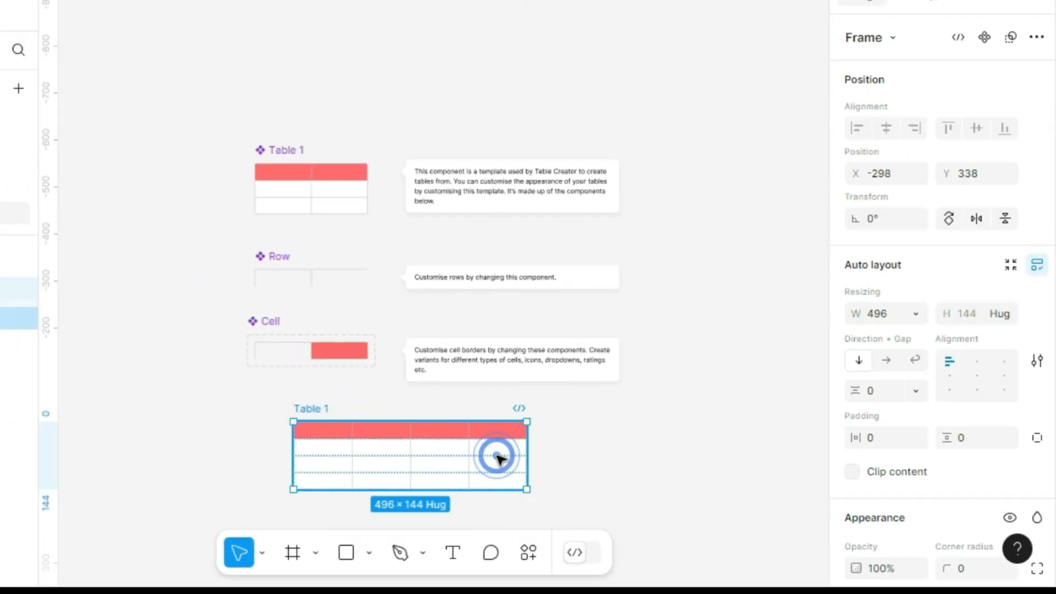
- Insert a column after the existing ones using Table Creator's Insert Columns command
{"action": "left_click", "coordinate": [528, 552]}
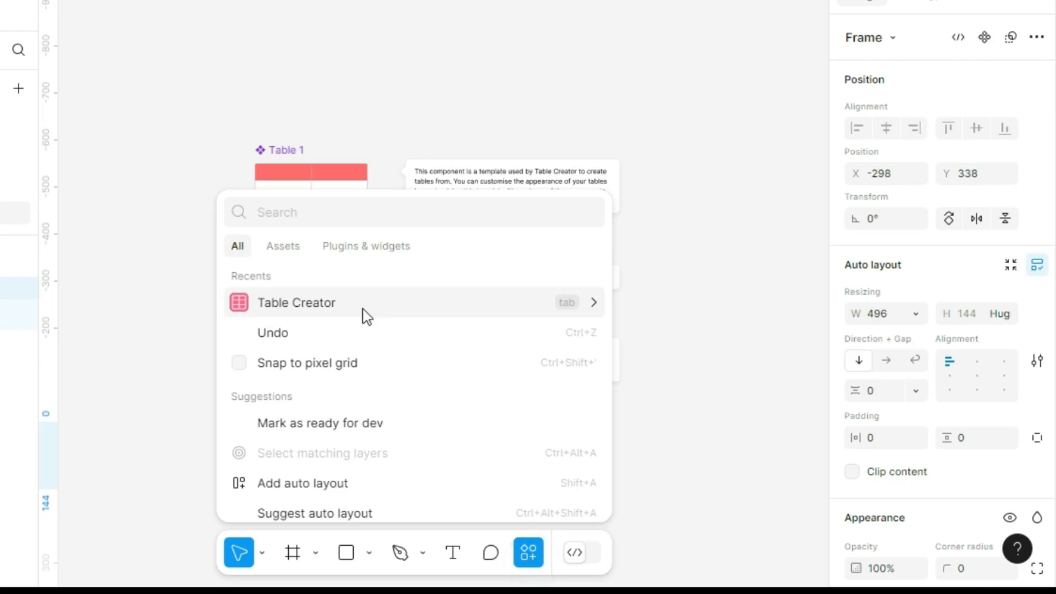
{"action": "left_click", "coordinate": [297, 302]}
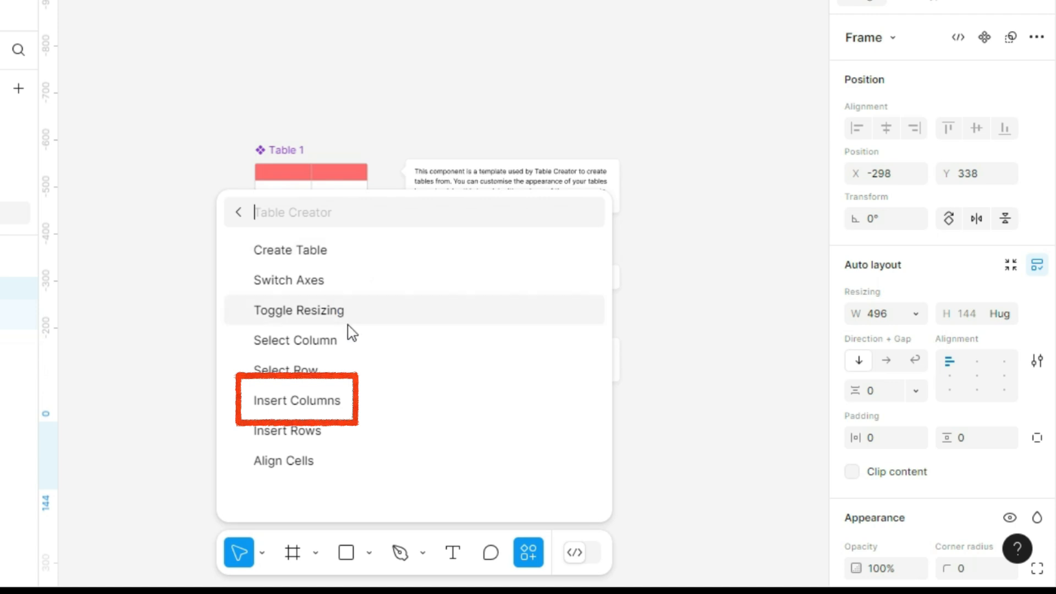
{"action": "left_click", "coordinate": [296, 401]}
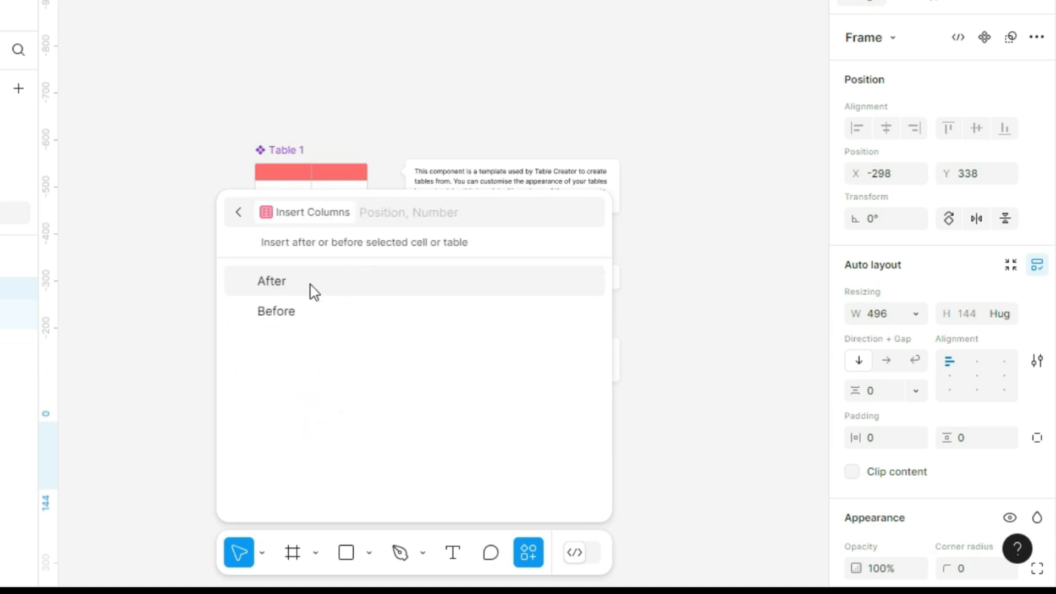
{"action": "left_click", "coordinate": [271, 281]}
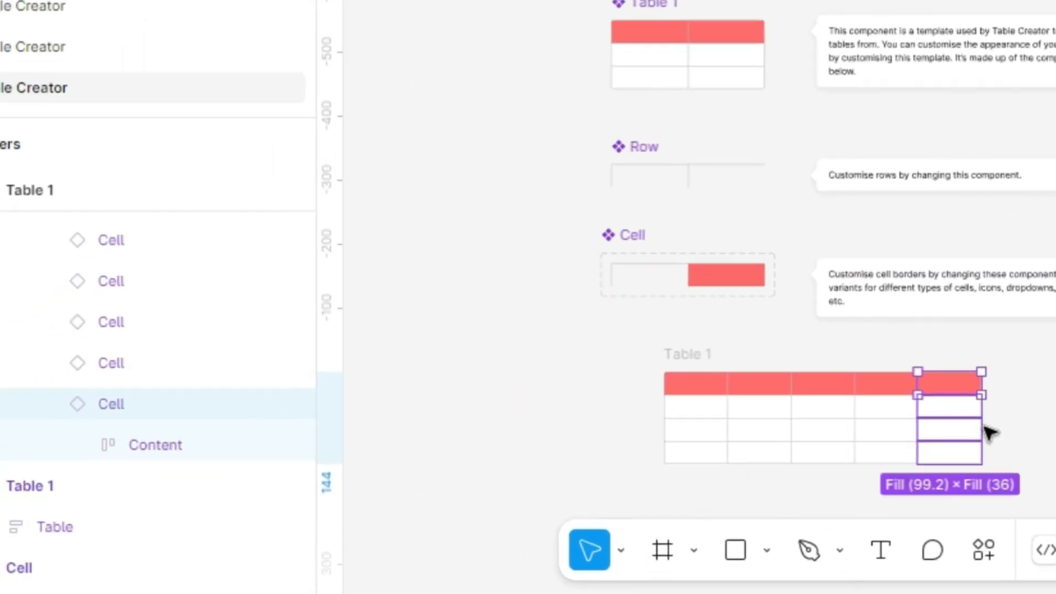
{"action": "mouse_move", "coordinate": [989, 434]}
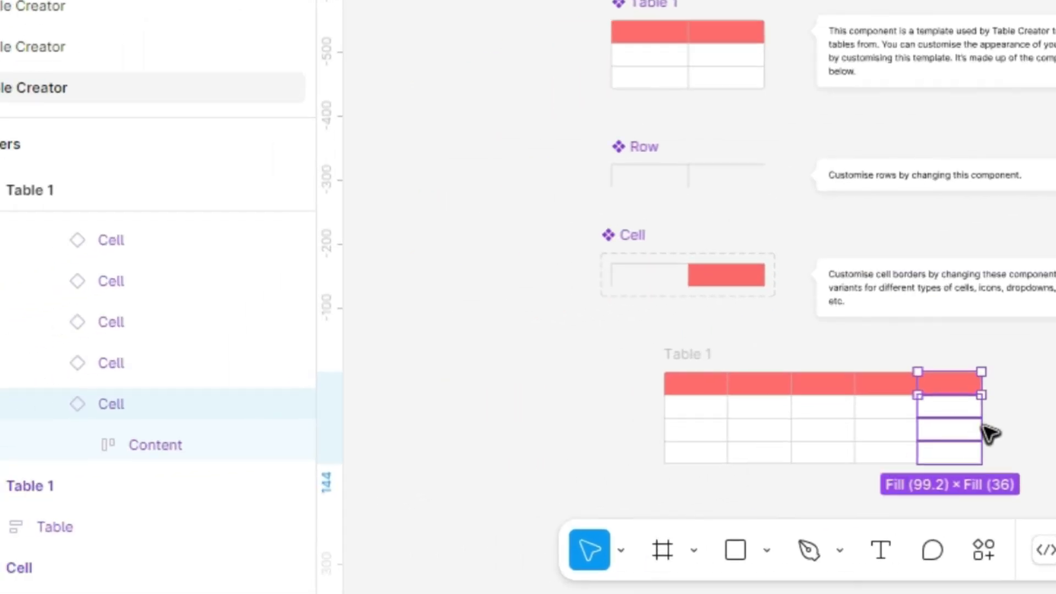
- Select the first body cell, expand its layers, and type 'ab12' into its text
{"action": "left_click", "coordinate": [696, 432]}
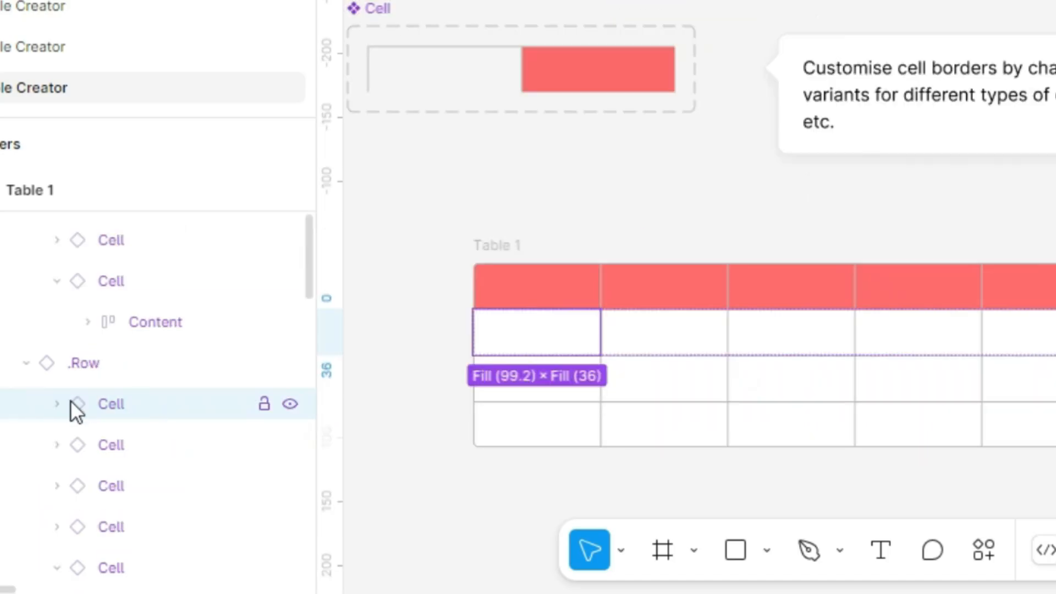
{"action": "left_click", "coordinate": [55, 404]}
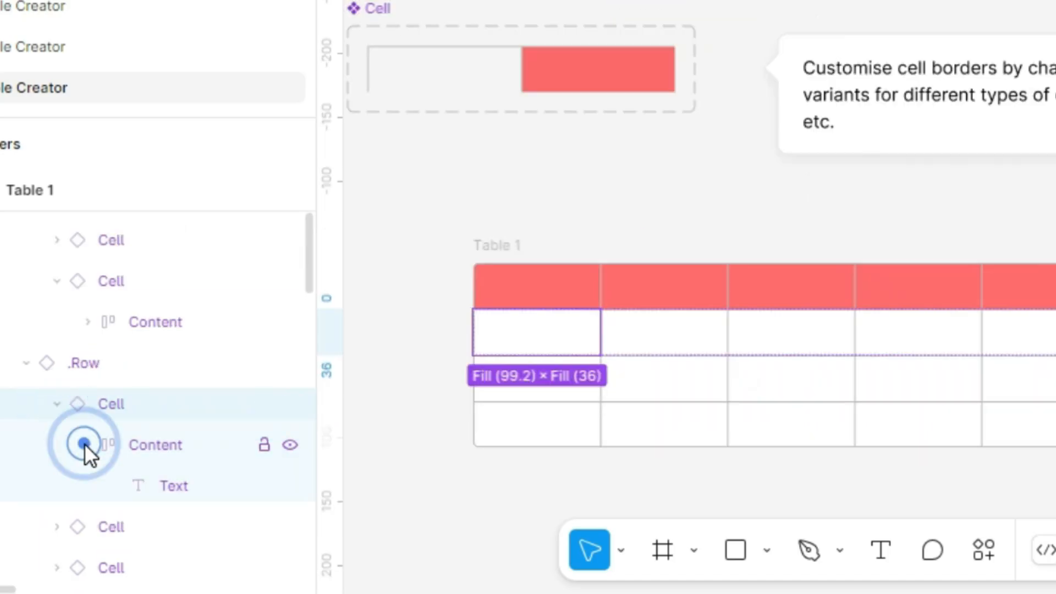
{"action": "double_click", "coordinate": [528, 333]}
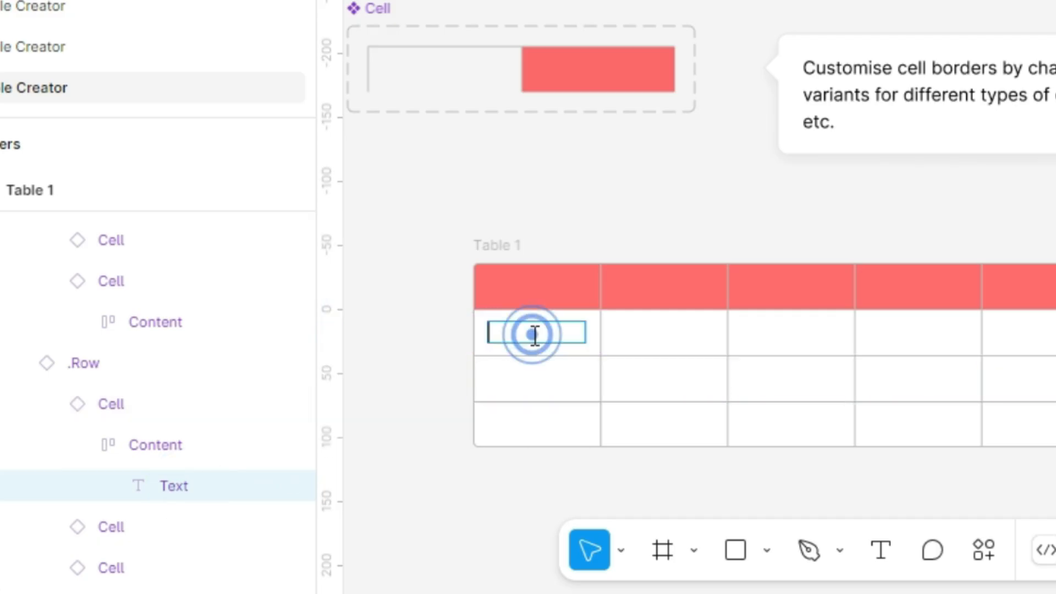
{"action": "type", "text": "ab12"}
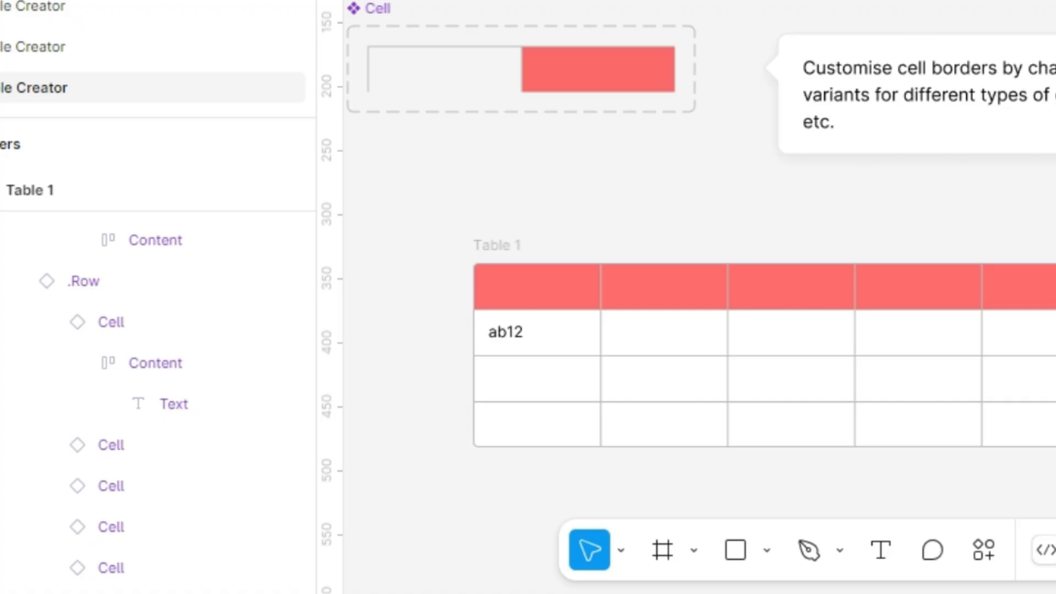
- Select the header row and drag its auto-layout cell gap to -3
{"action": "left_click", "coordinate": [594, 398]}
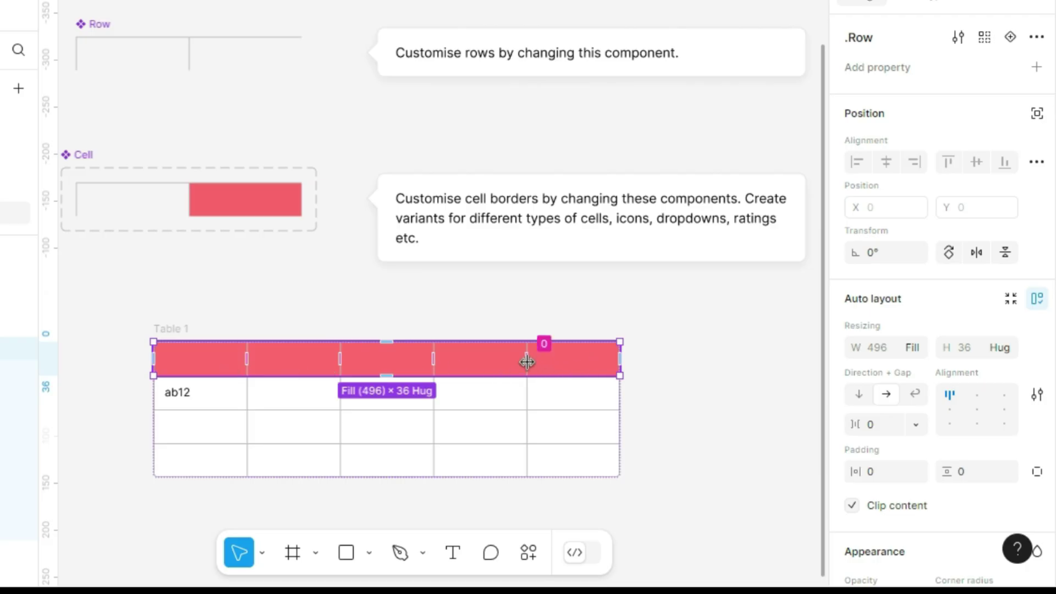
{"action": "left_click_drag", "start_coordinate": [544, 362], "coordinate": [535, 362]}
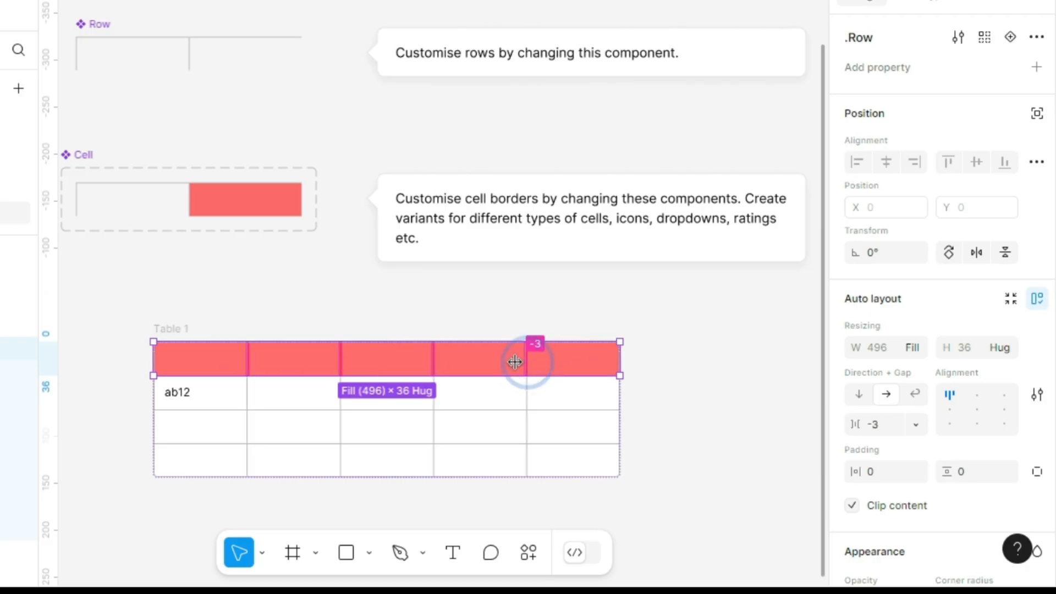